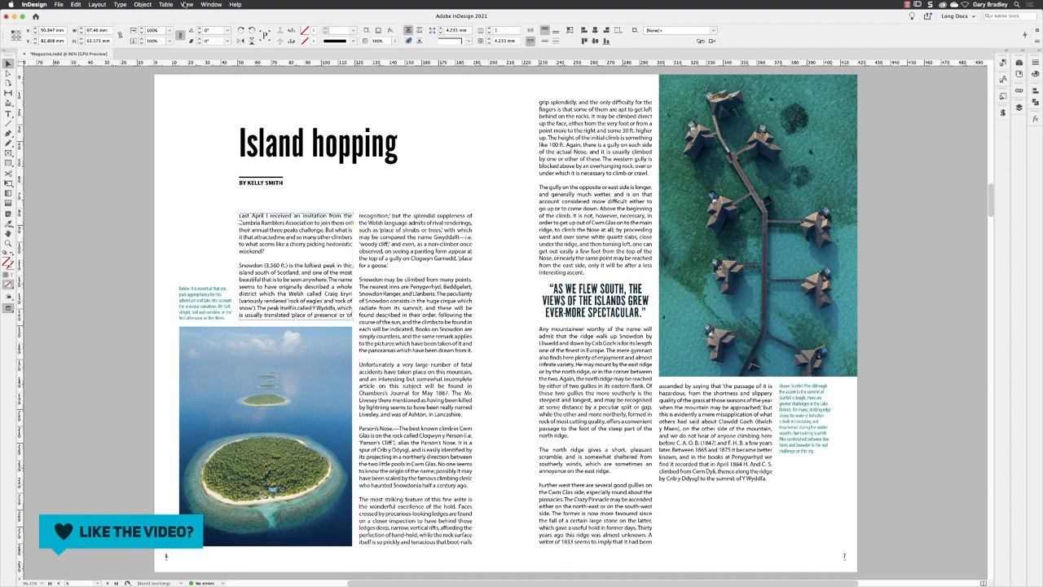
Turn on Show Text Threads to reveal the links between the body text frames.
click(187, 4)
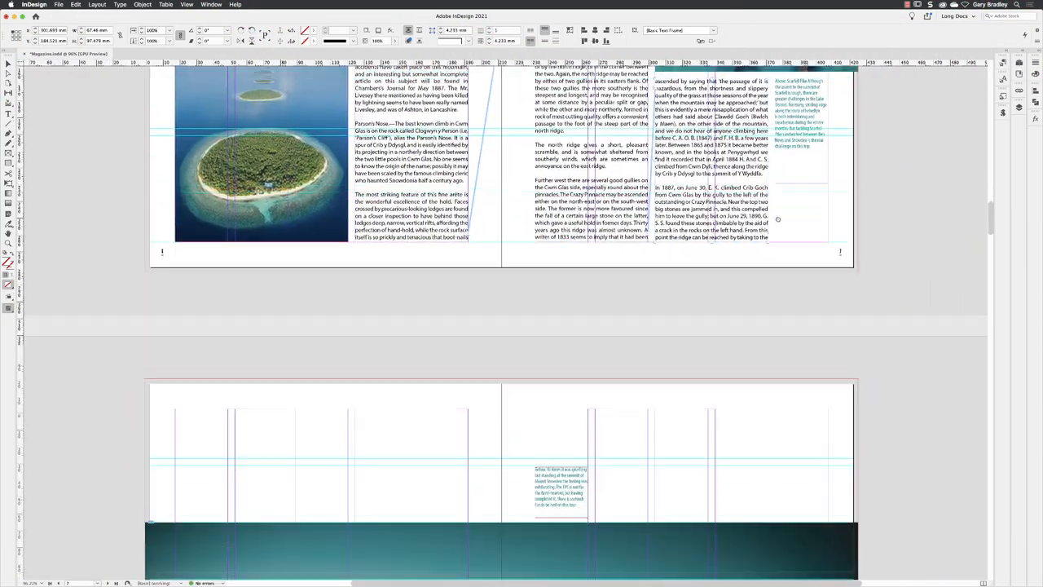
Set the threaded body text frame above the moon photo to four columns.
scroll(down, 3)
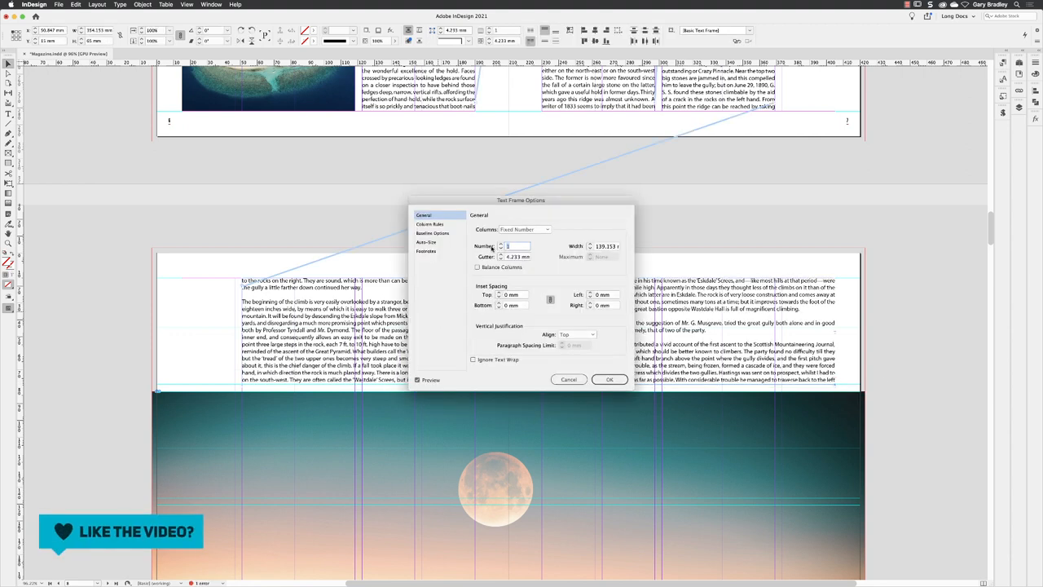
click(609, 379)
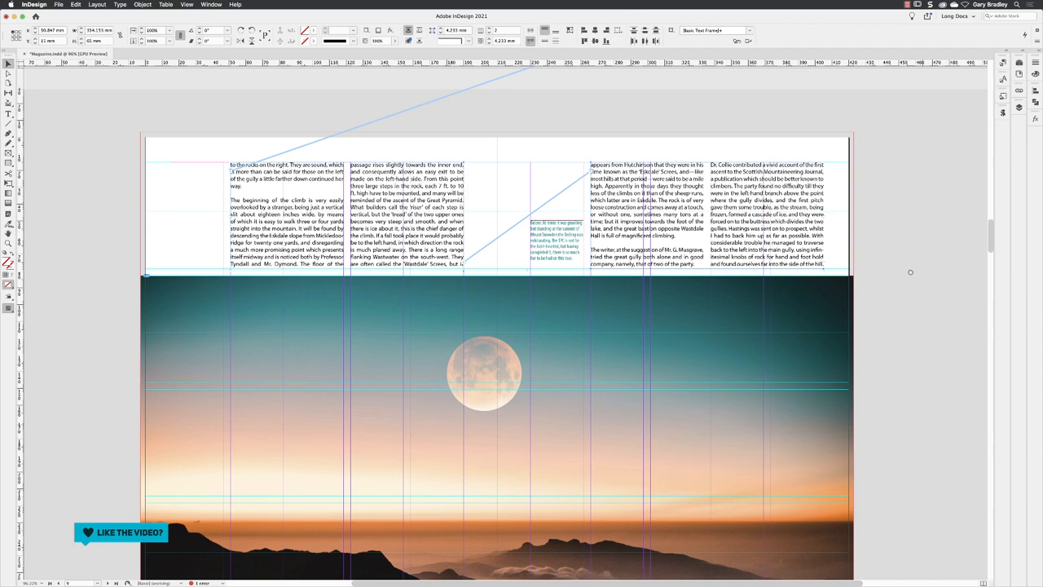